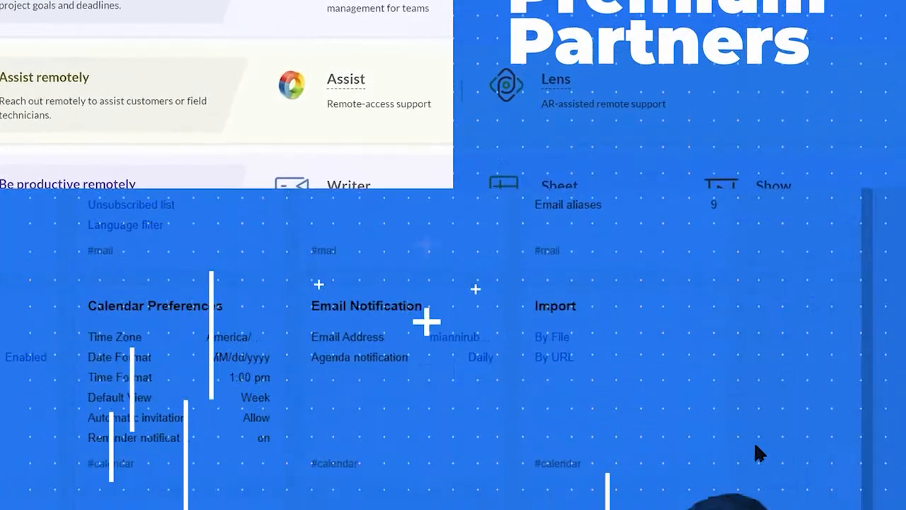
# Go to the Posts section to see the published Facebook posts list.
pyautogui.scroll(-3)
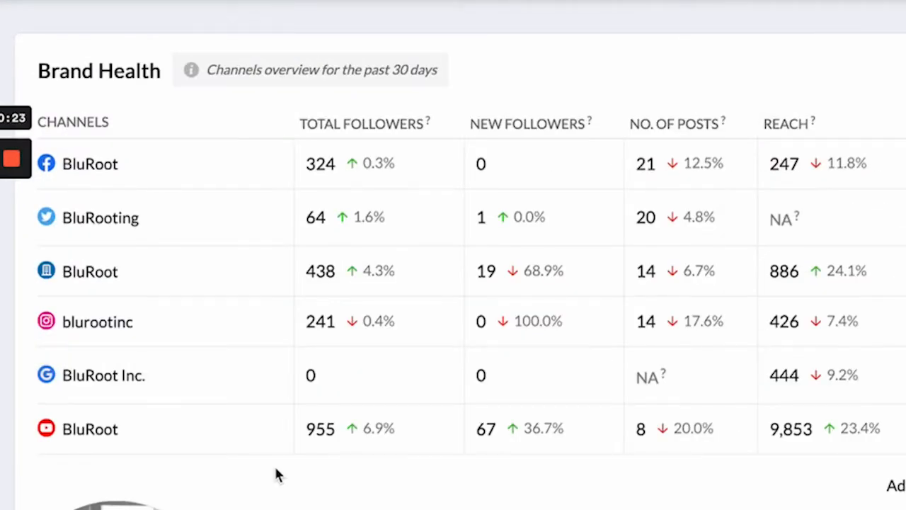
pyautogui.moveTo(51, 436)
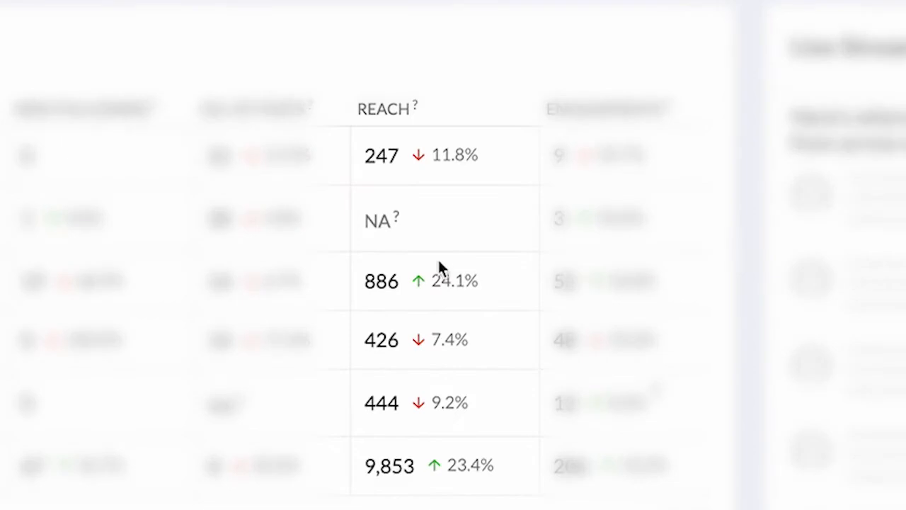
pyautogui.moveTo(414, 103)
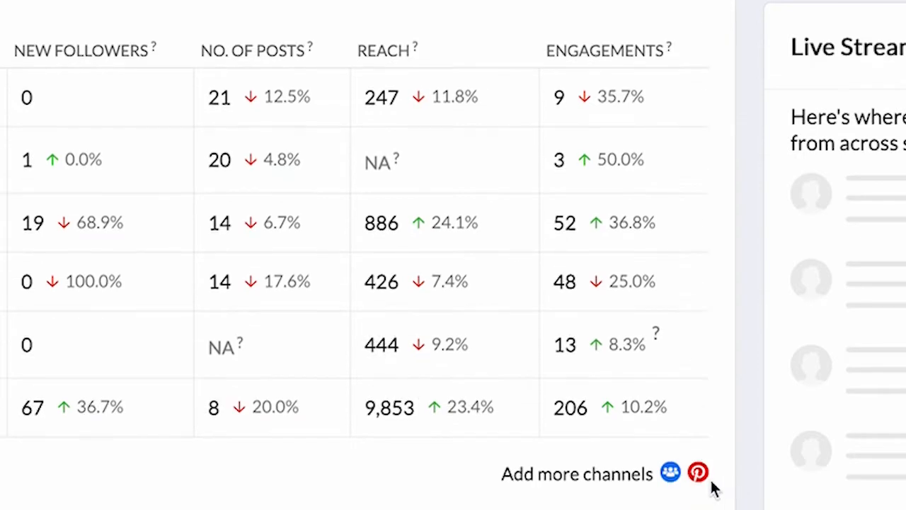
pyautogui.moveTo(668, 474)
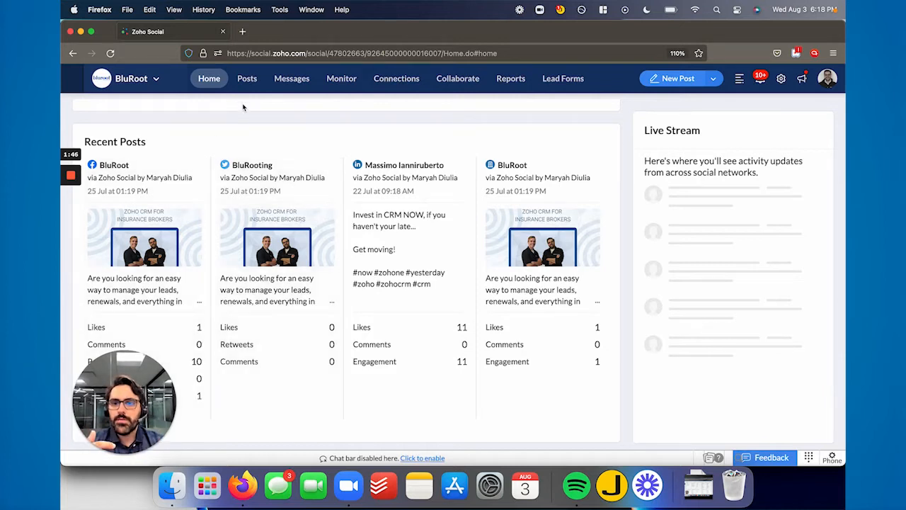
pyautogui.click(246, 78)
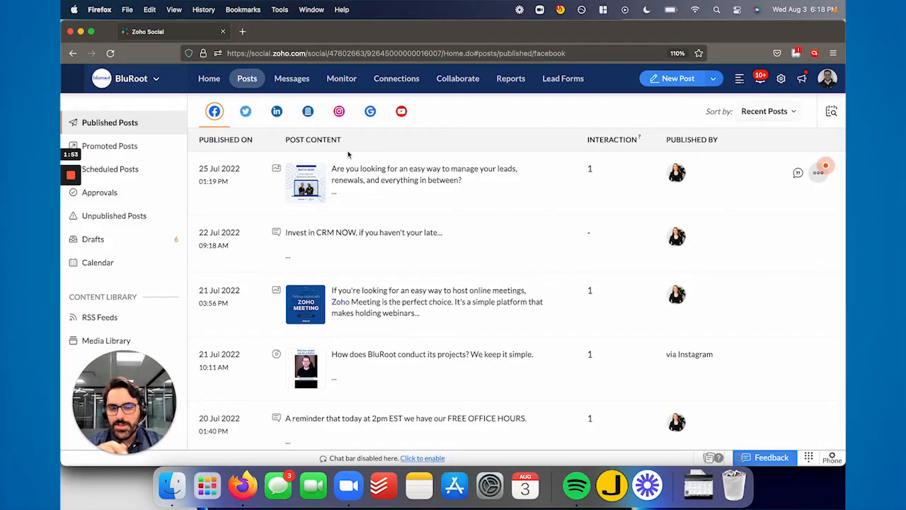
# Start a New Post and step through the image-editing walkthrough to reach the composer.
pyautogui.click(674, 78)
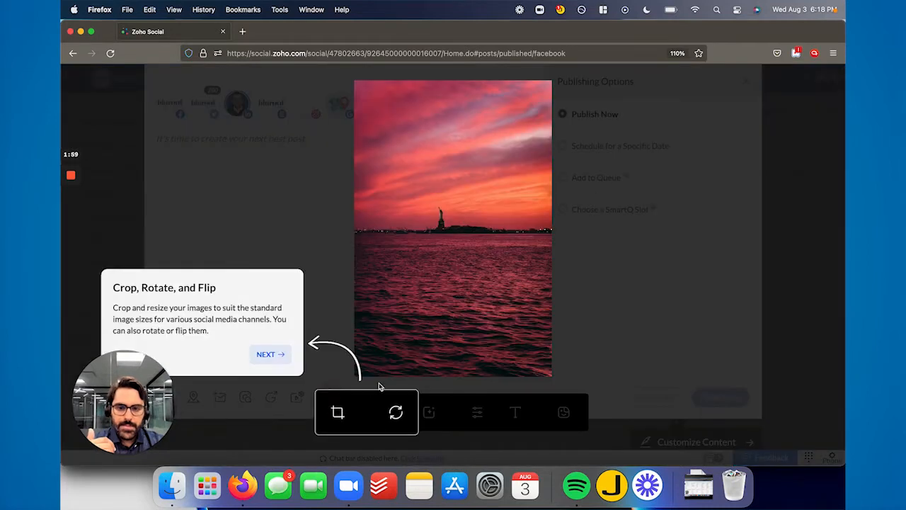
pyautogui.click(269, 354)
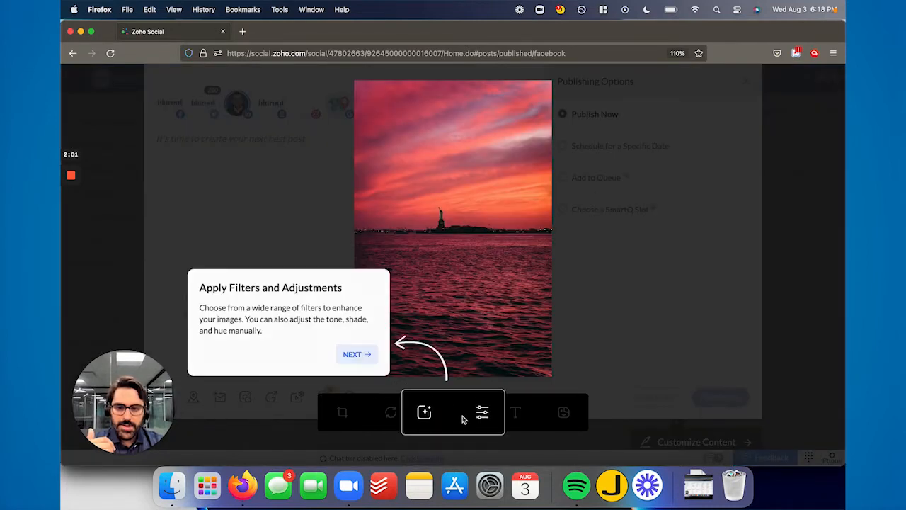
pyautogui.click(356, 353)
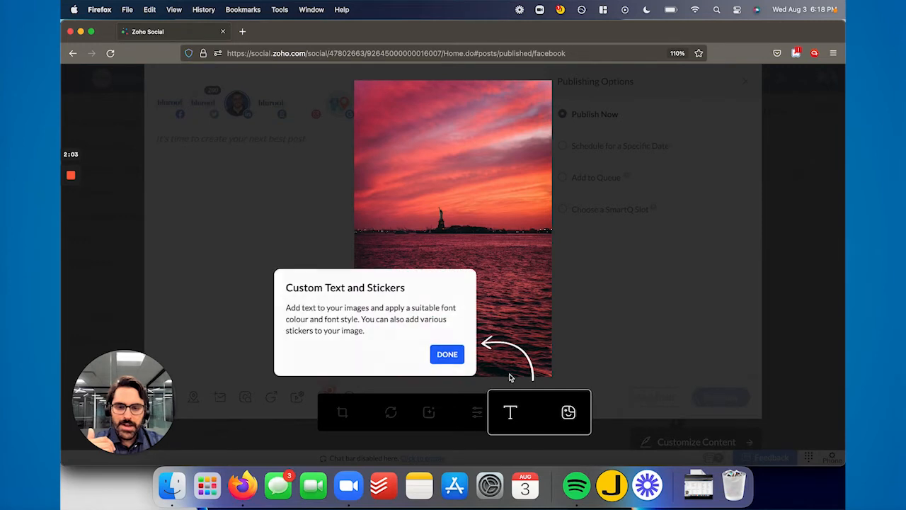
pyautogui.click(448, 354)
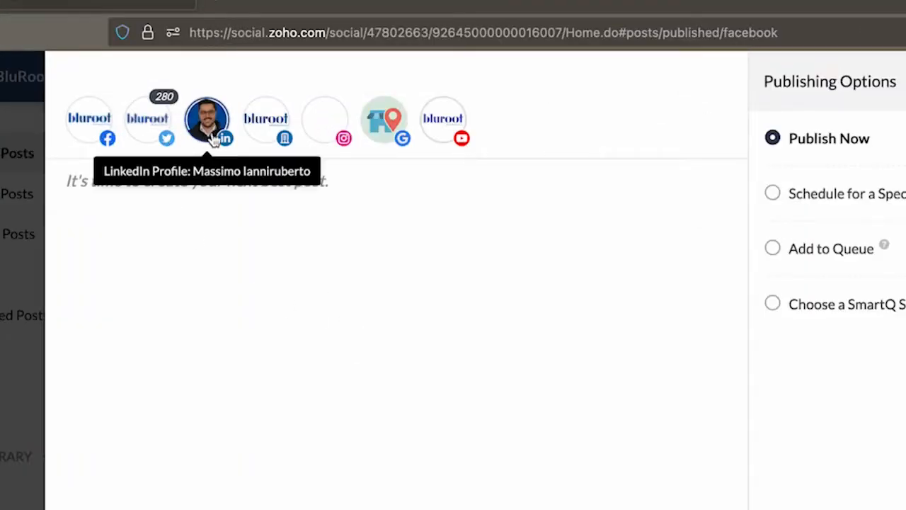
pyautogui.moveTo(198, 229)
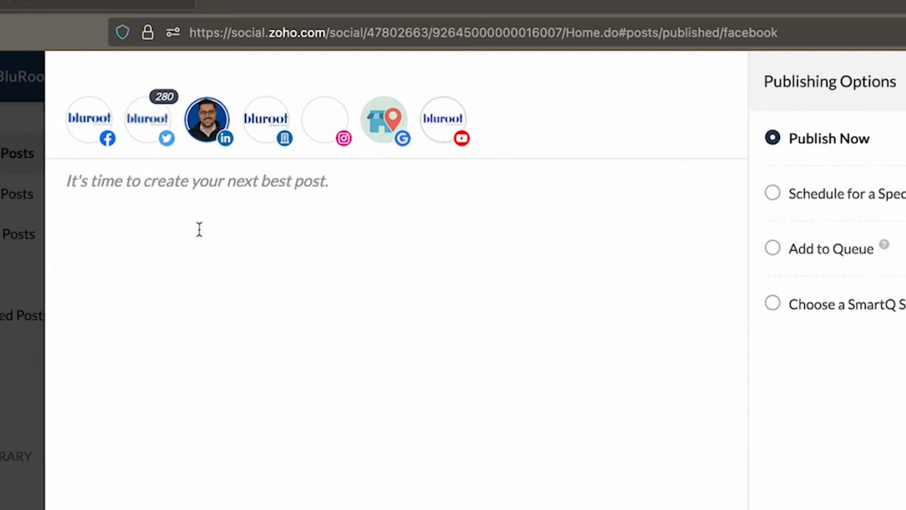
# Write 'This is a post' as the draft text in the composer body.
pyautogui.click(206, 119)
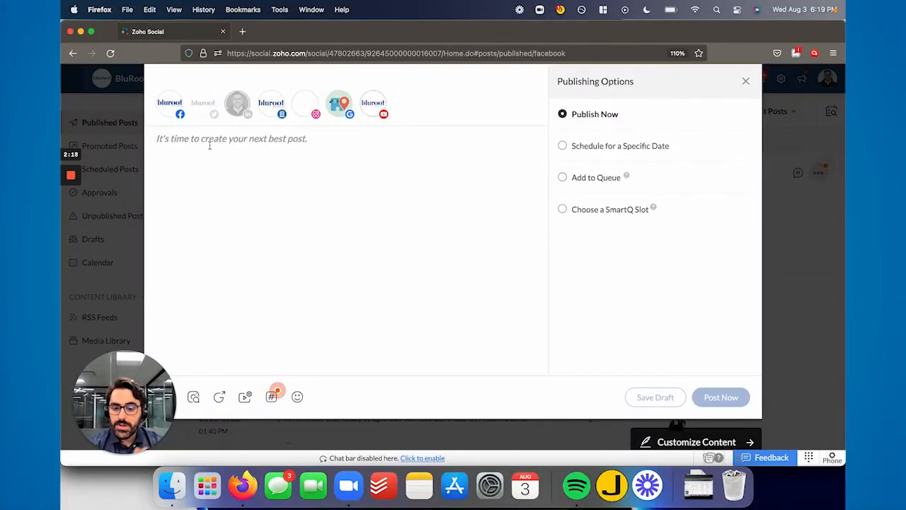
pyautogui.write('This is a post')
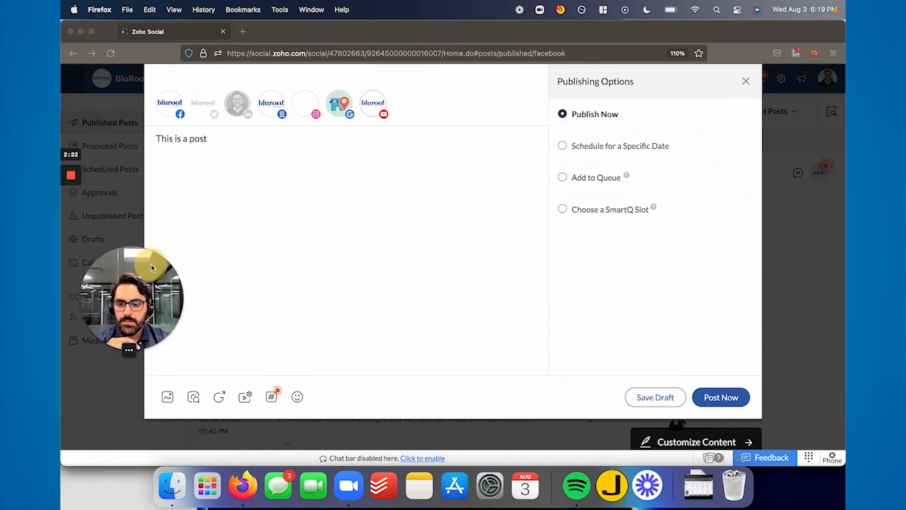
pyautogui.moveTo(167, 397)
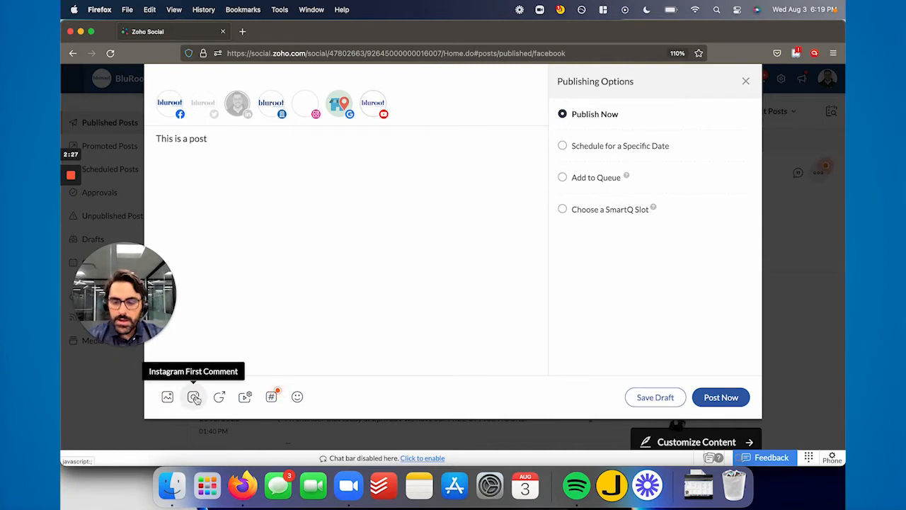
pyautogui.moveTo(243, 396)
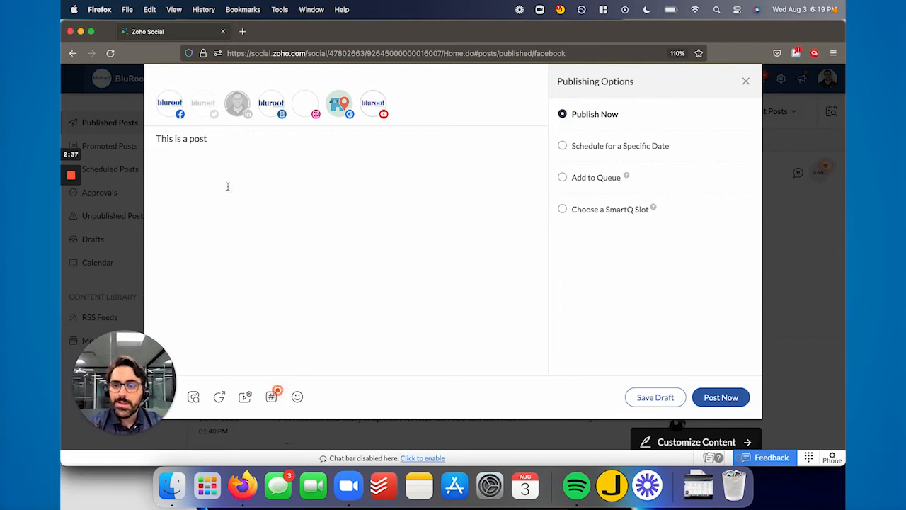
pyautogui.moveTo(241, 110)
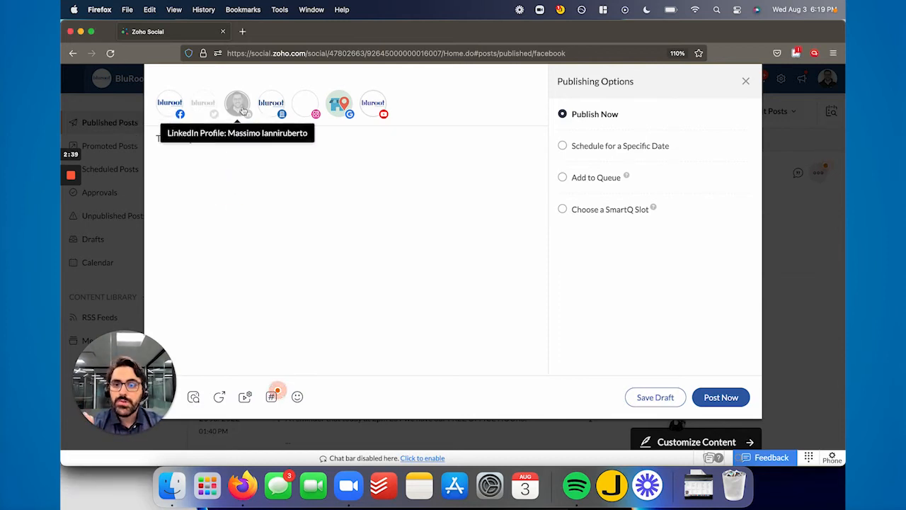
pyautogui.write('This is a post')
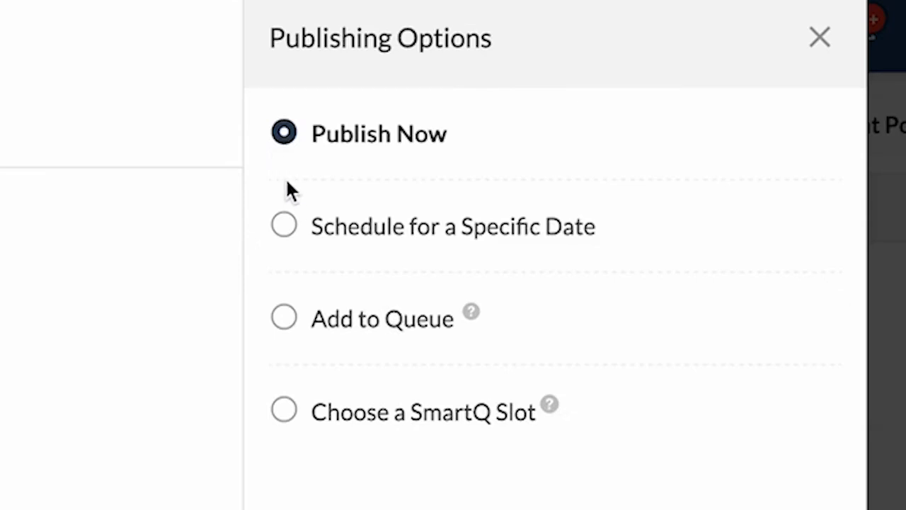
# Try Schedule for a Specific Date and a SmartQ slot, then close the composer unpublished.
pyautogui.click(283, 227)
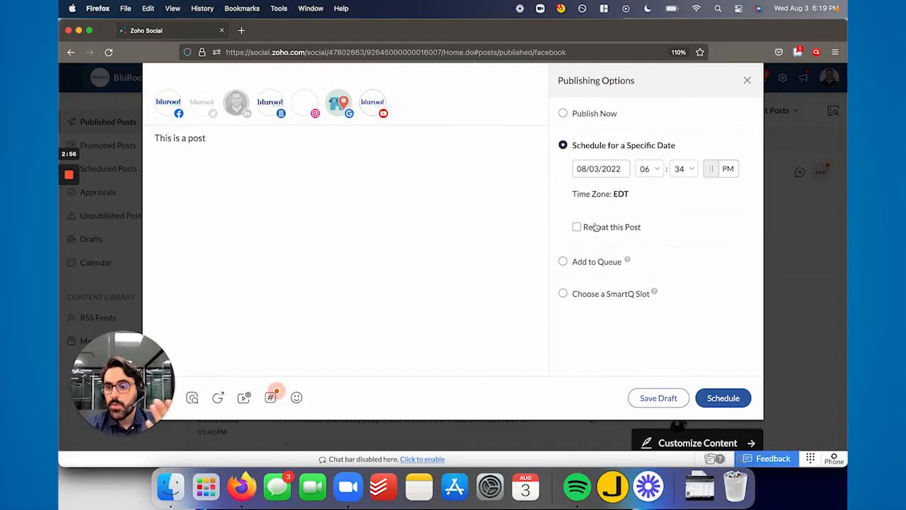
pyautogui.moveTo(625, 260)
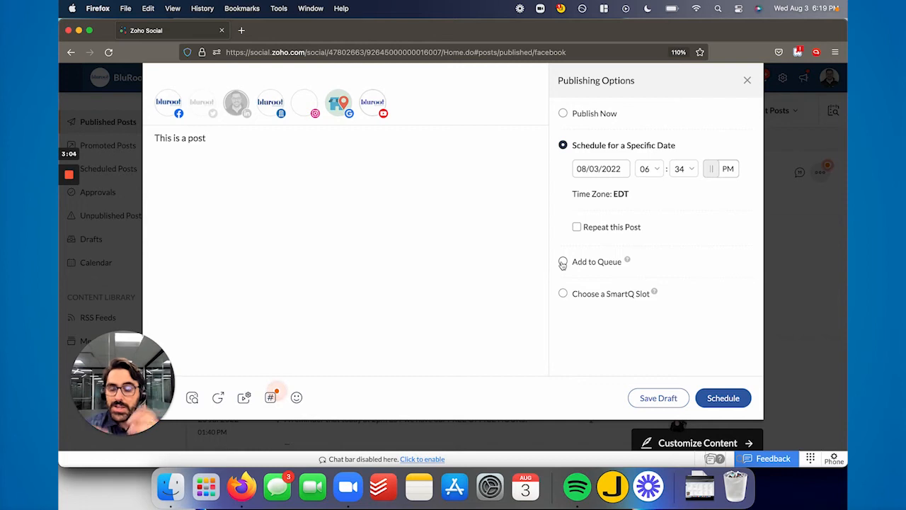
pyautogui.click(564, 293)
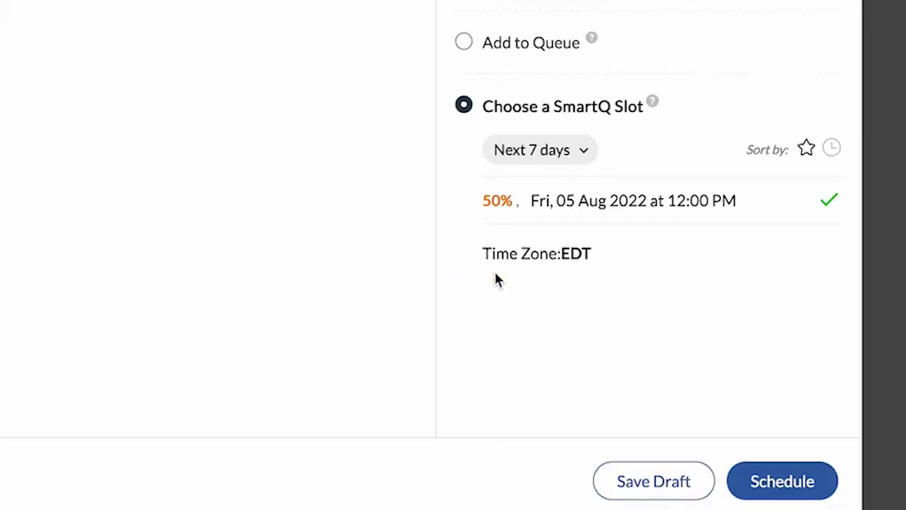
pyautogui.moveTo(470, 224)
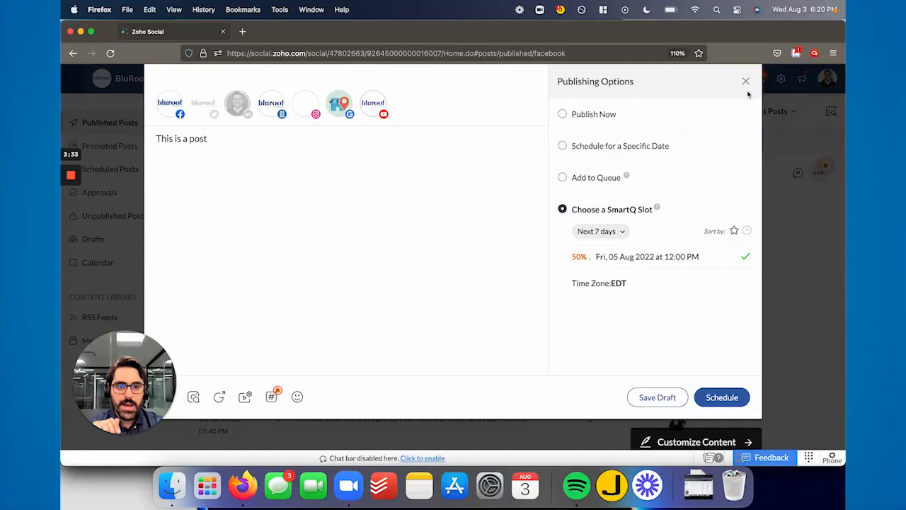
pyautogui.click(742, 80)
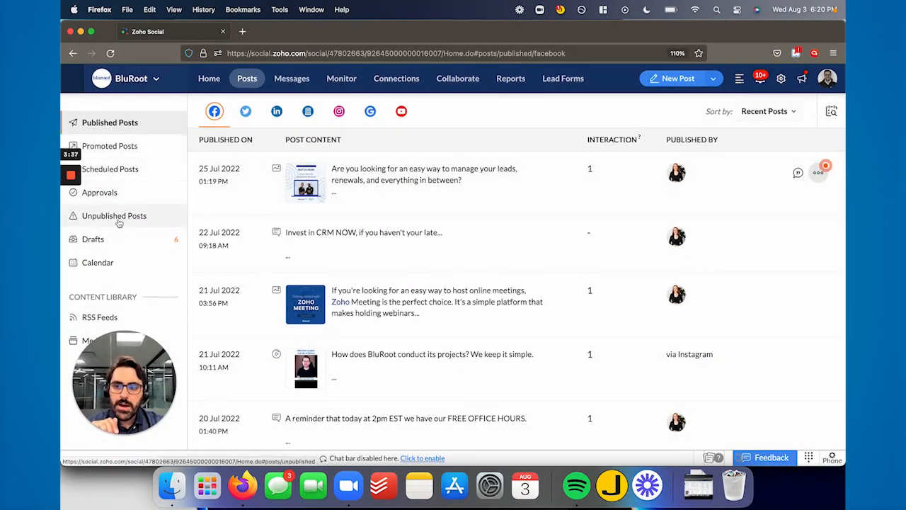
pyautogui.moveTo(105, 249)
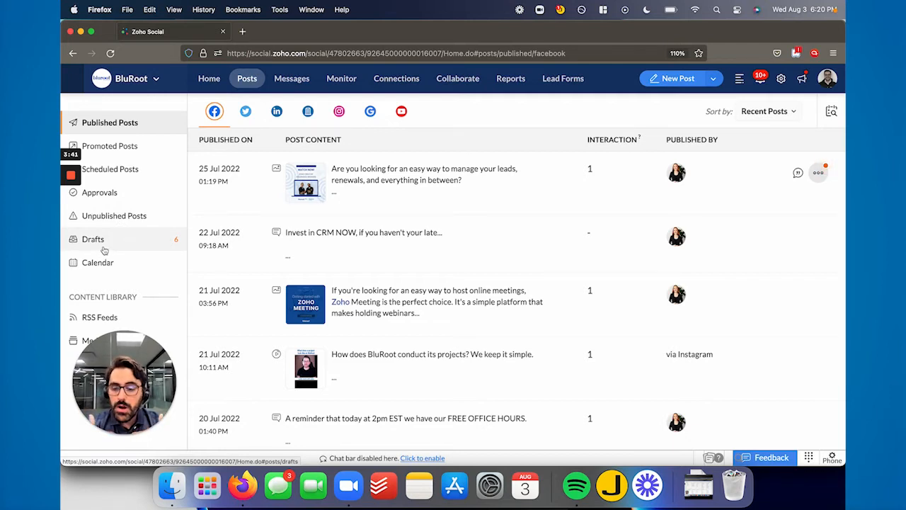
pyautogui.moveTo(662, 228)
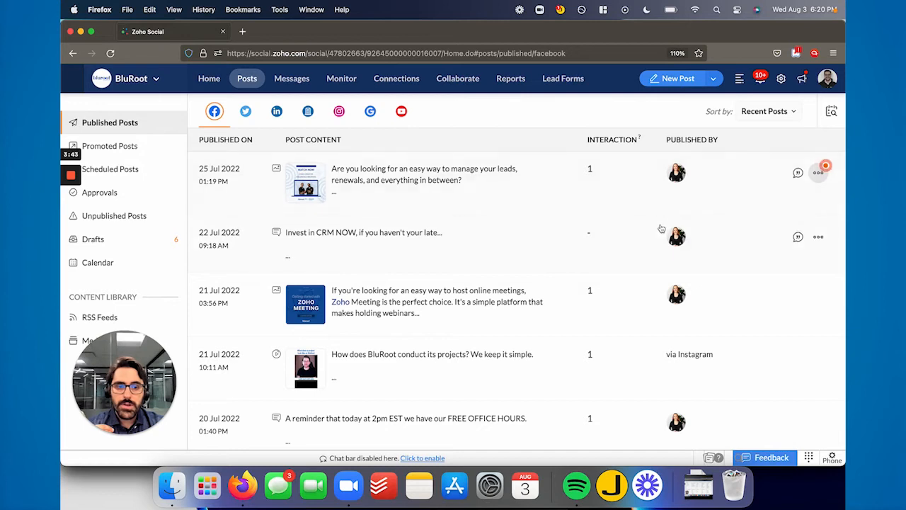
pyautogui.click(797, 172)
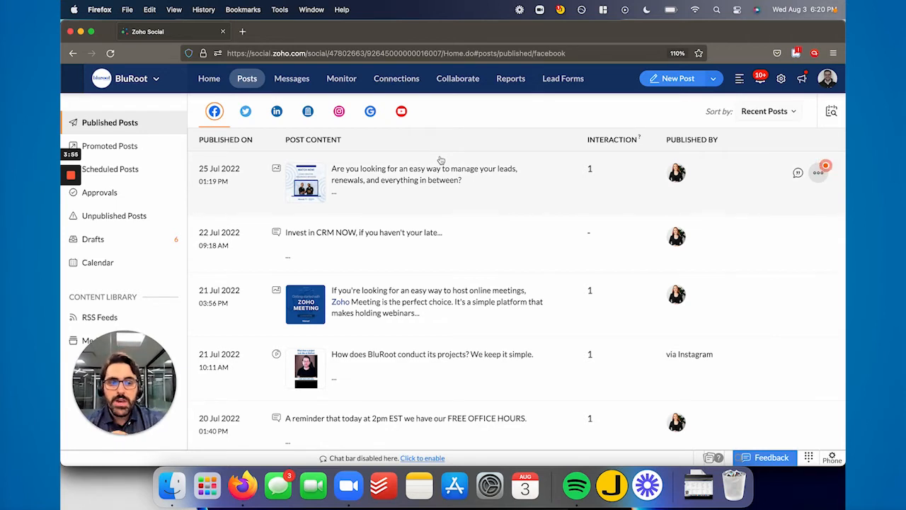
# Browse published posts across Twitter, LinkedIn and other channels, then head to Messages.
pyautogui.click(245, 110)
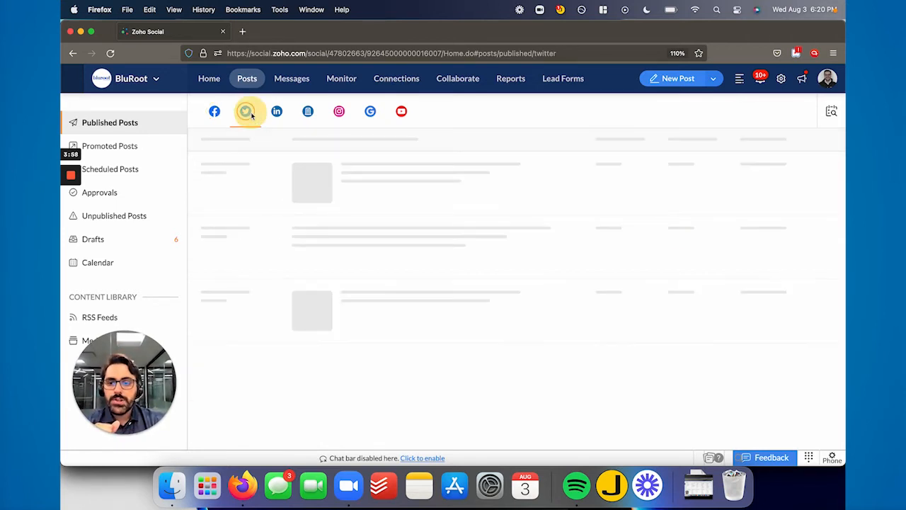
pyautogui.click(309, 110)
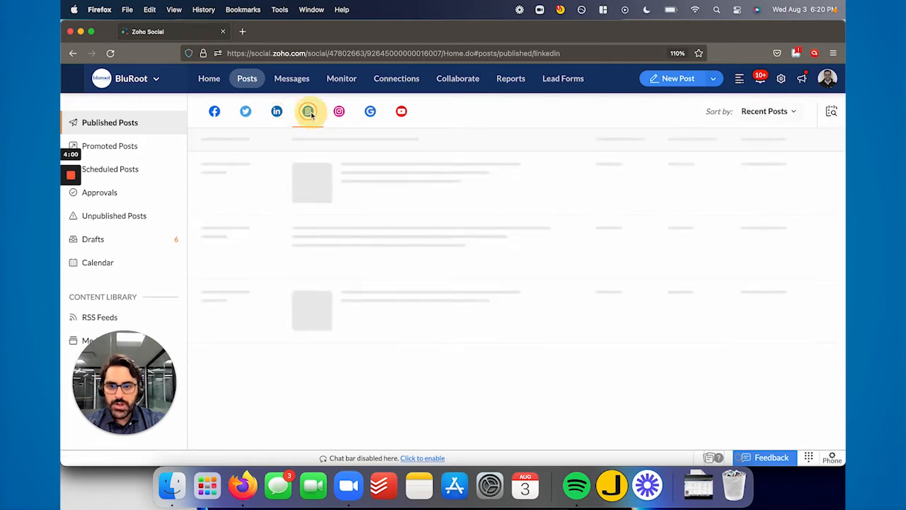
pyautogui.click(213, 110)
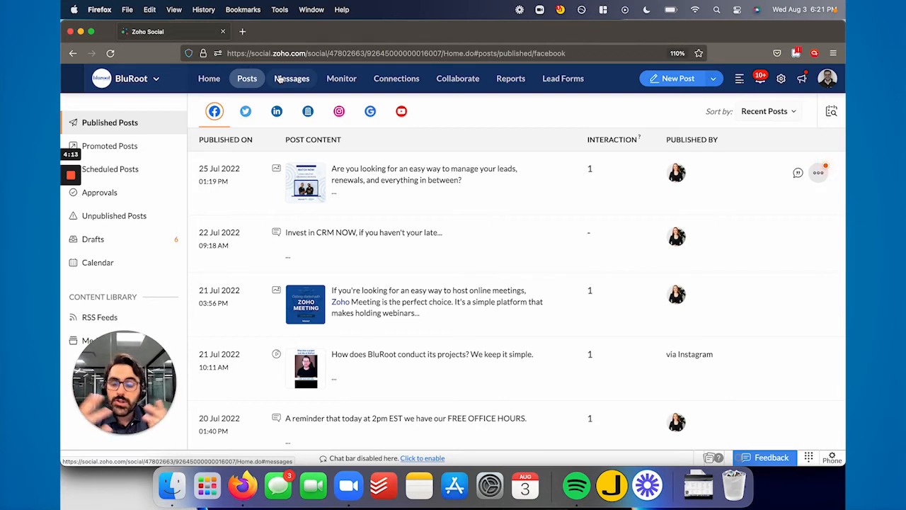
pyautogui.click(291, 79)
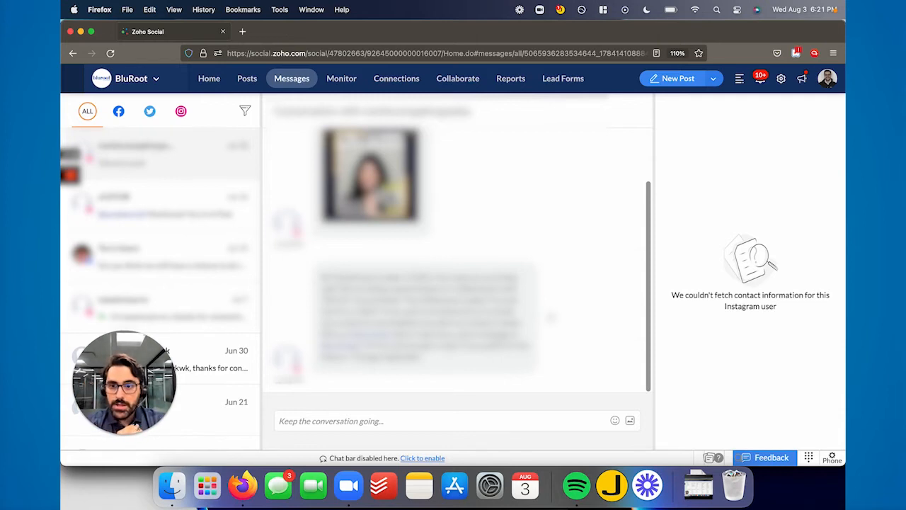
# Move from the Messages inbox to the Monitor columns view.
pyautogui.click(341, 79)
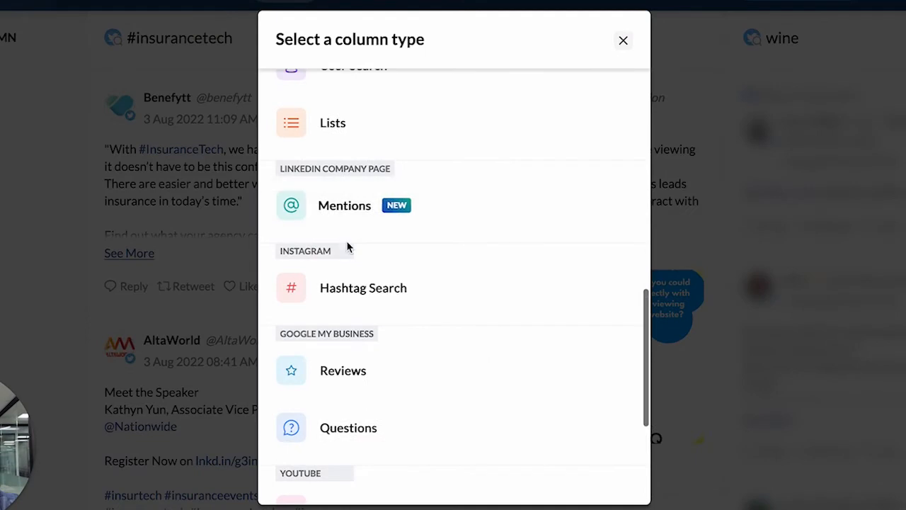
# Browse column types and search the Instagram hashtag '#crm' in a new hashtag column.
pyautogui.scroll(-3)
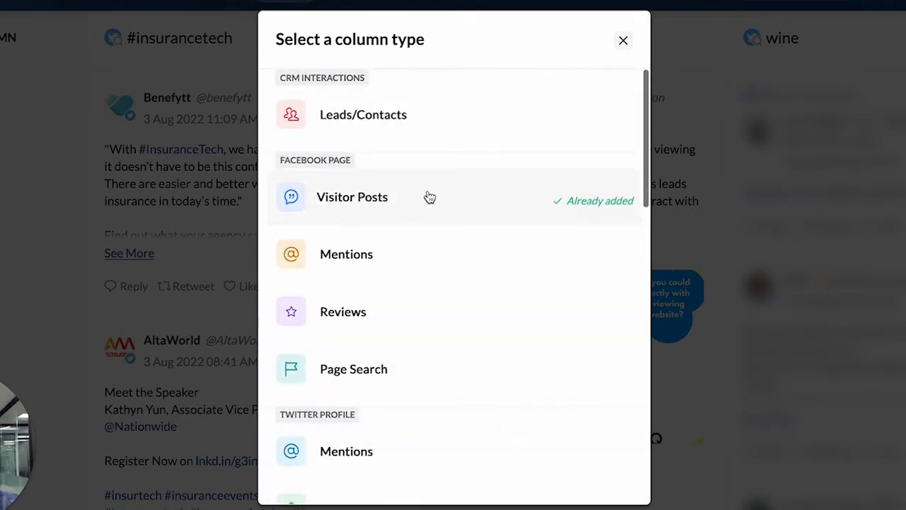
pyautogui.moveTo(394, 260)
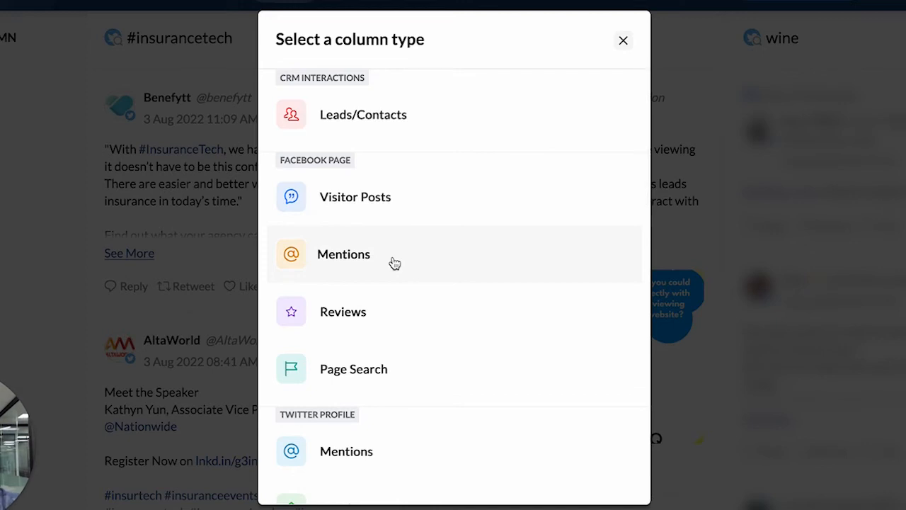
pyautogui.scroll(-3)
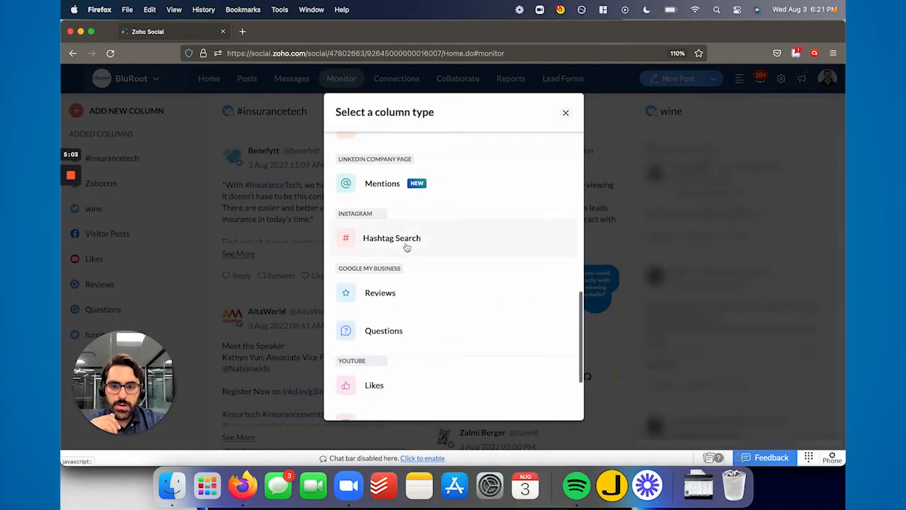
pyautogui.click(391, 238)
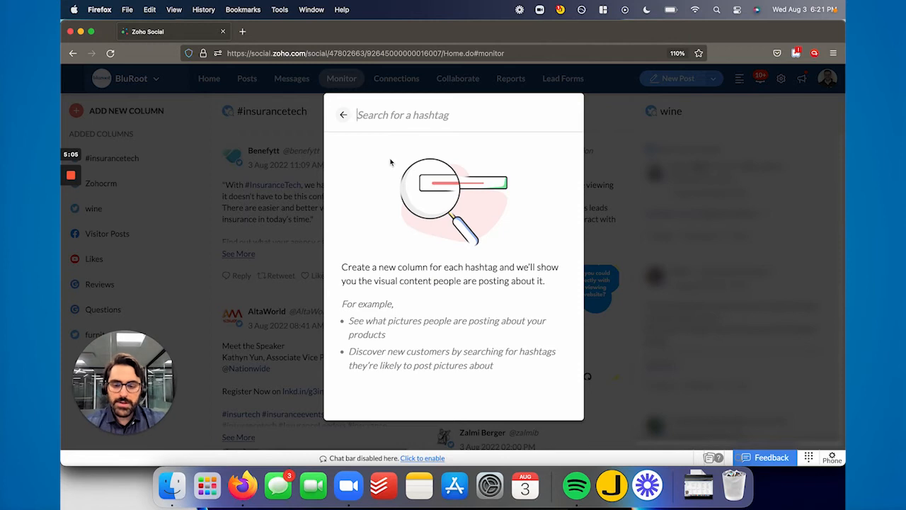
pyautogui.write('cr')
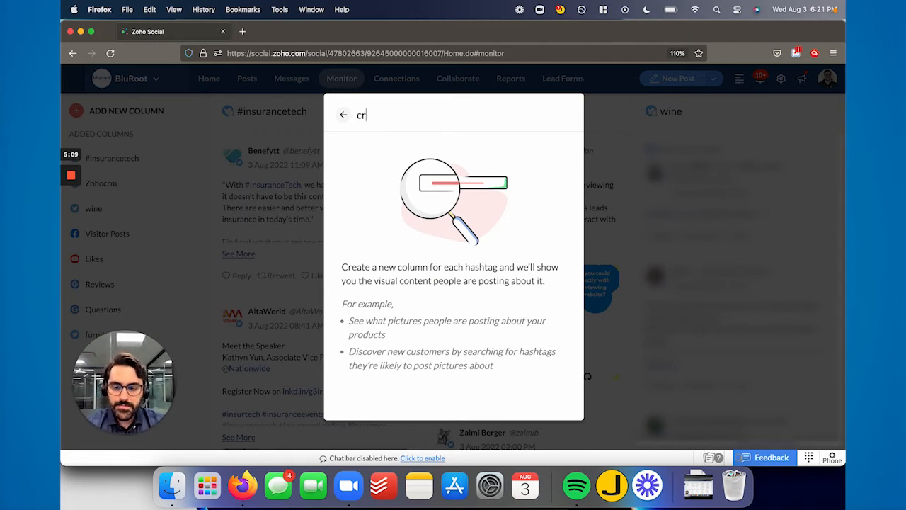
pyautogui.write('#crm')
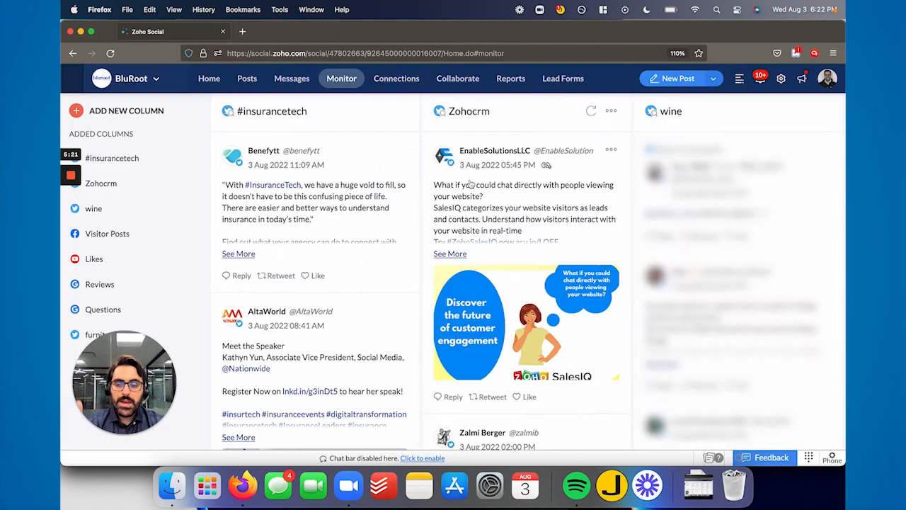
# Scroll through the monitoring streams around the Reviews and #insurancetech columns.
pyautogui.scroll(-3)
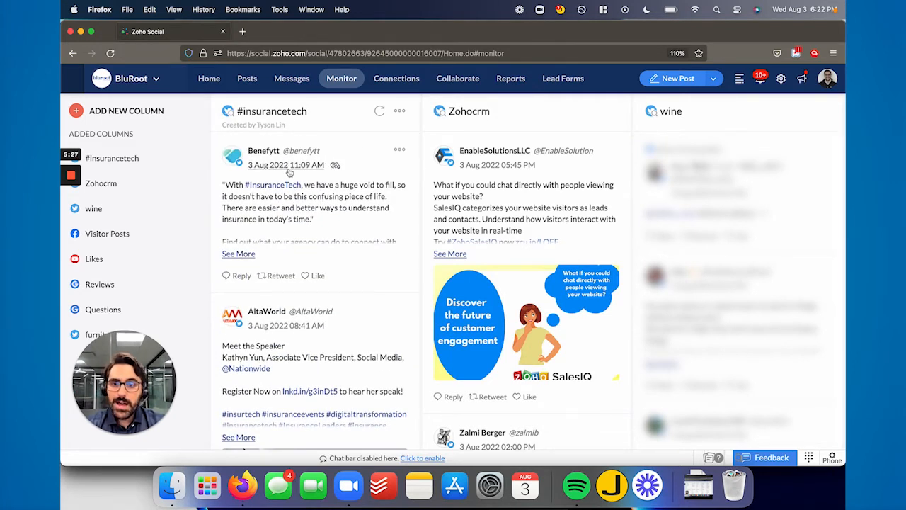
pyautogui.moveTo(336, 164)
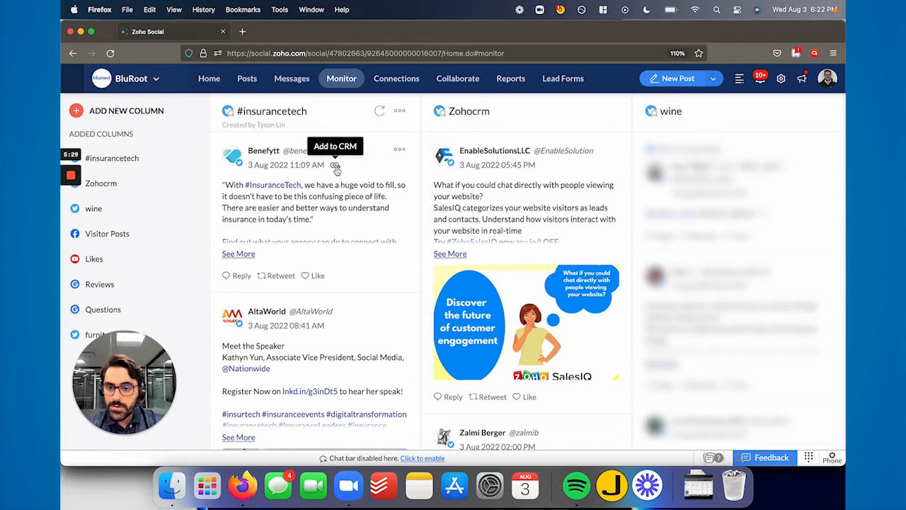
pyautogui.moveTo(237, 276)
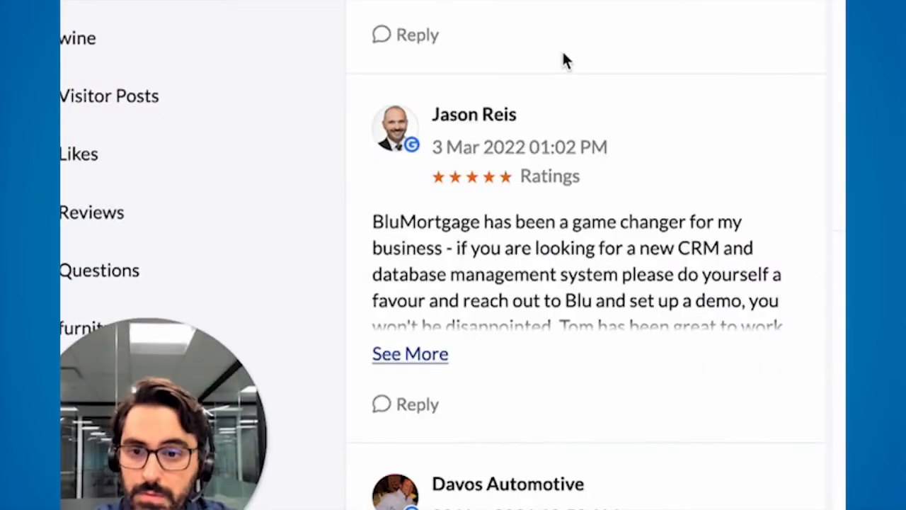
pyautogui.scroll(-3)
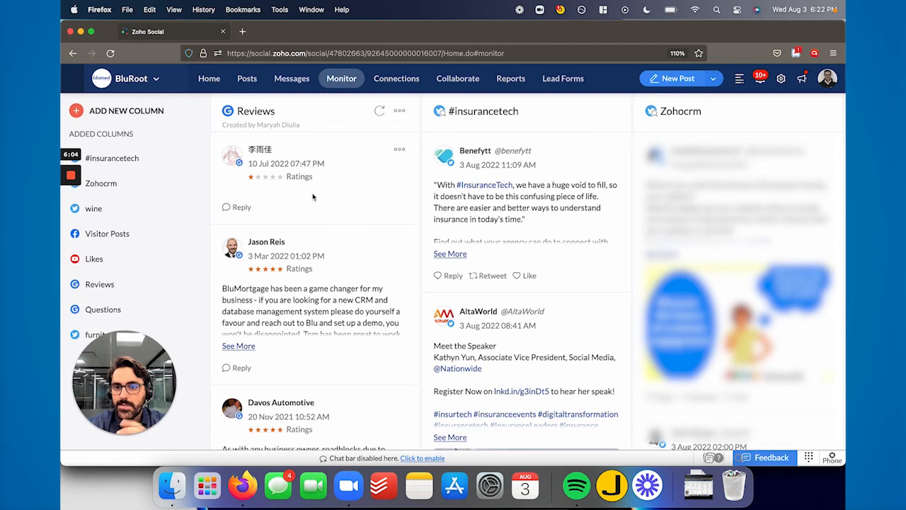
# View the Collaborate discussions filtered to Posts, then go to the Reports section.
pyautogui.click(397, 79)
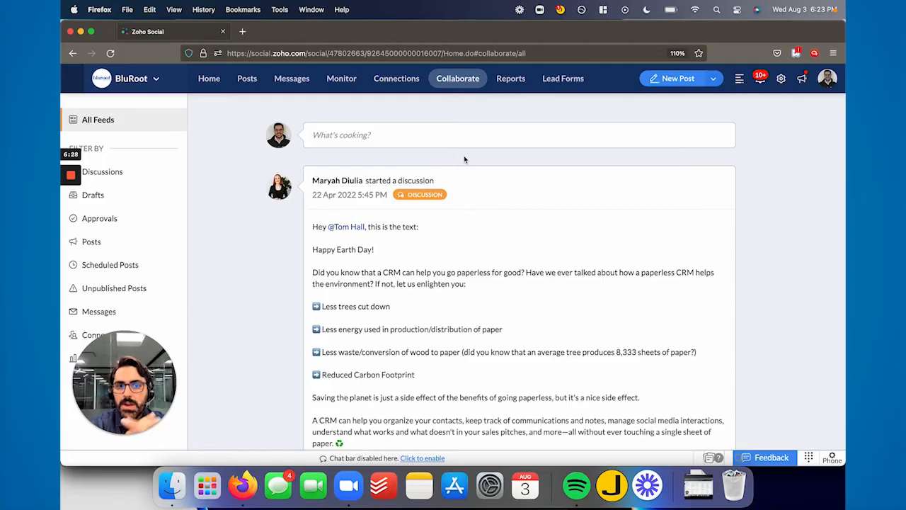
pyautogui.moveTo(481, 252)
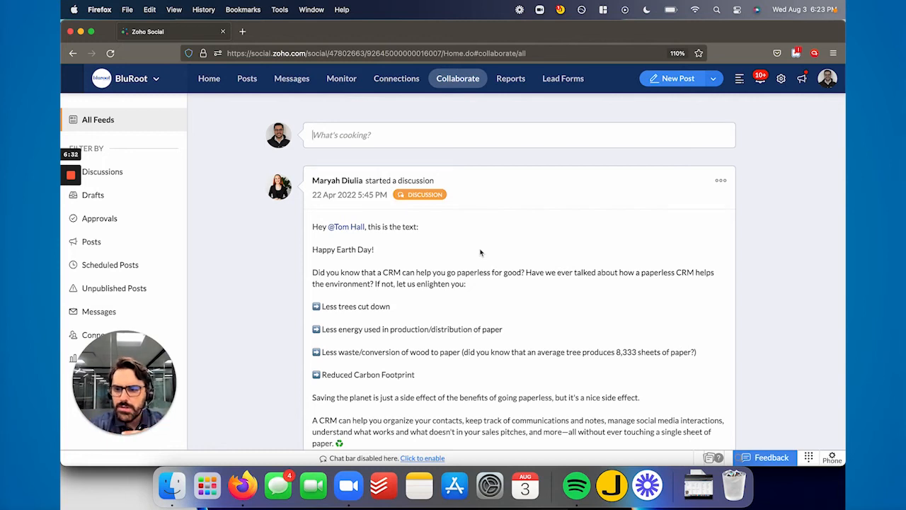
pyautogui.click(90, 240)
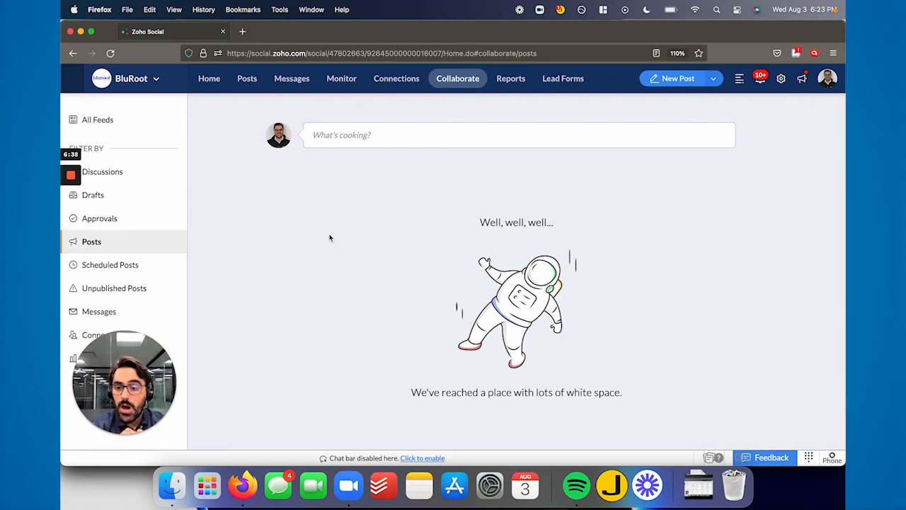
pyautogui.click(99, 311)
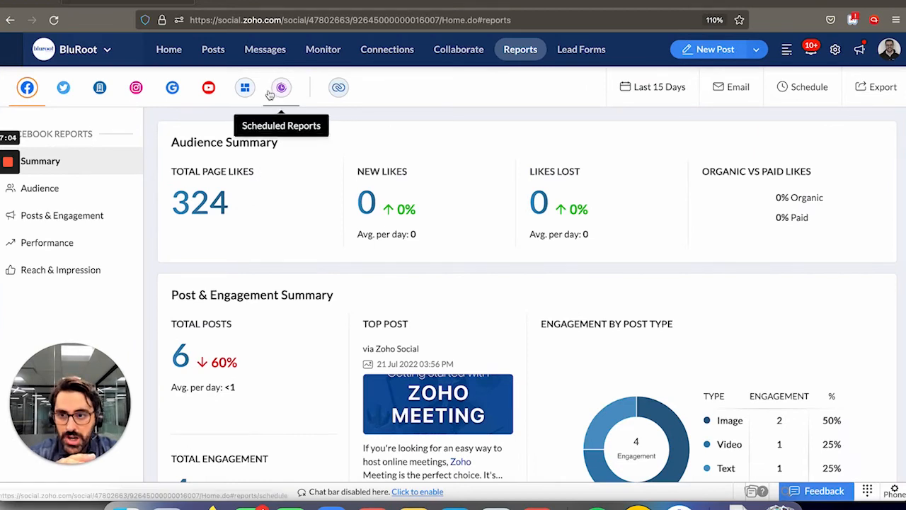
# View the Audience, Posts & Engagement and Performance reports, then go to Lead Forms.
pyautogui.click(39, 187)
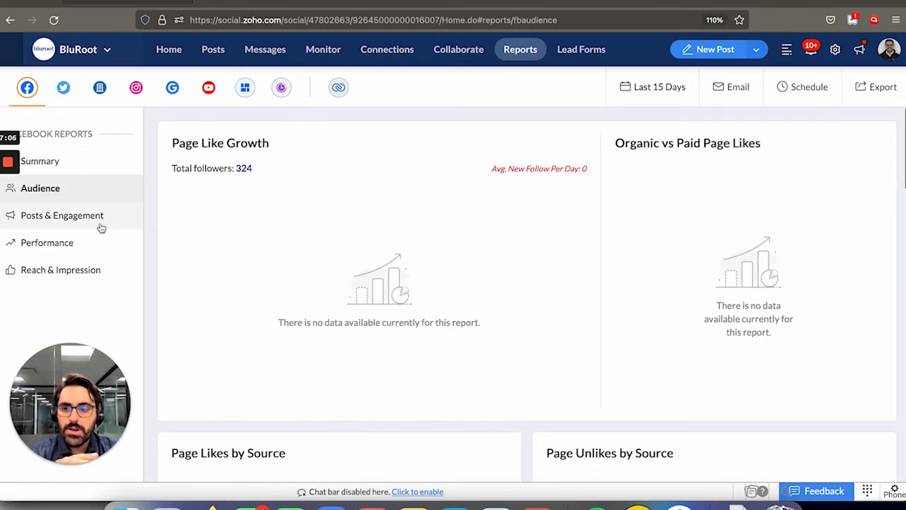
pyautogui.click(62, 215)
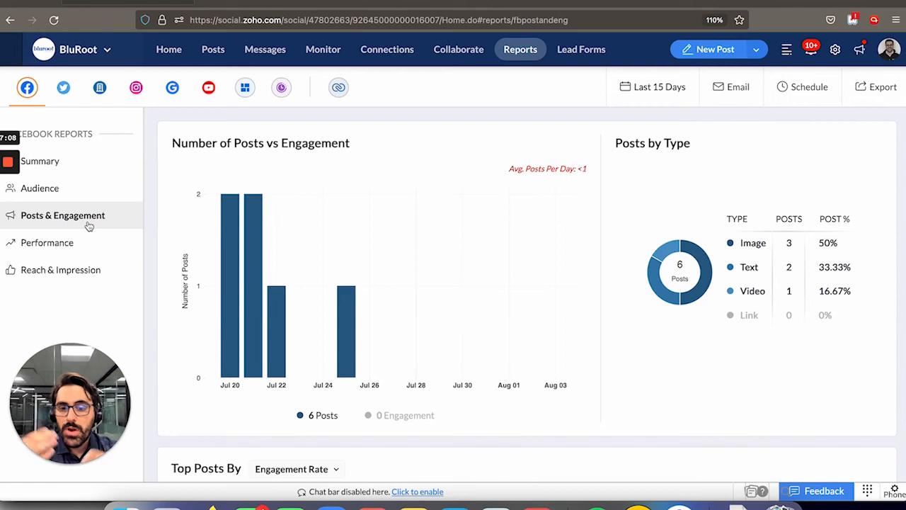
pyautogui.click(48, 242)
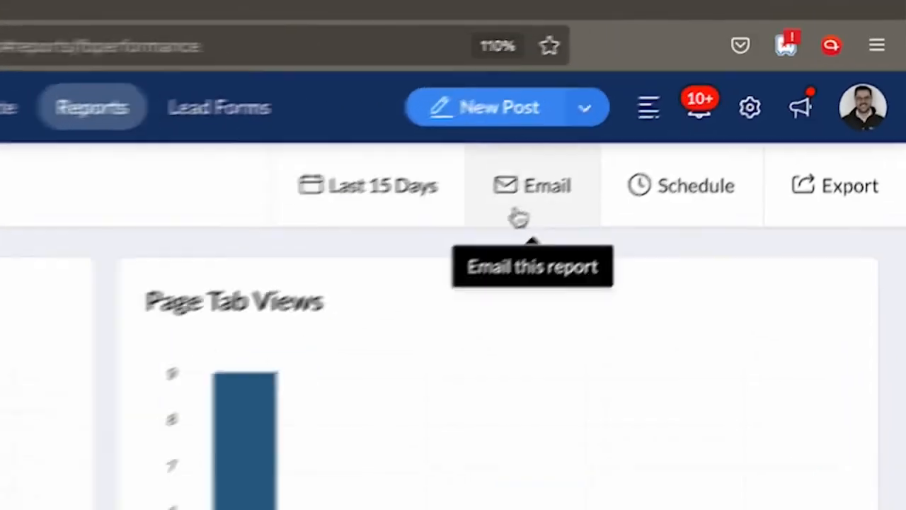
pyautogui.moveTo(677, 201)
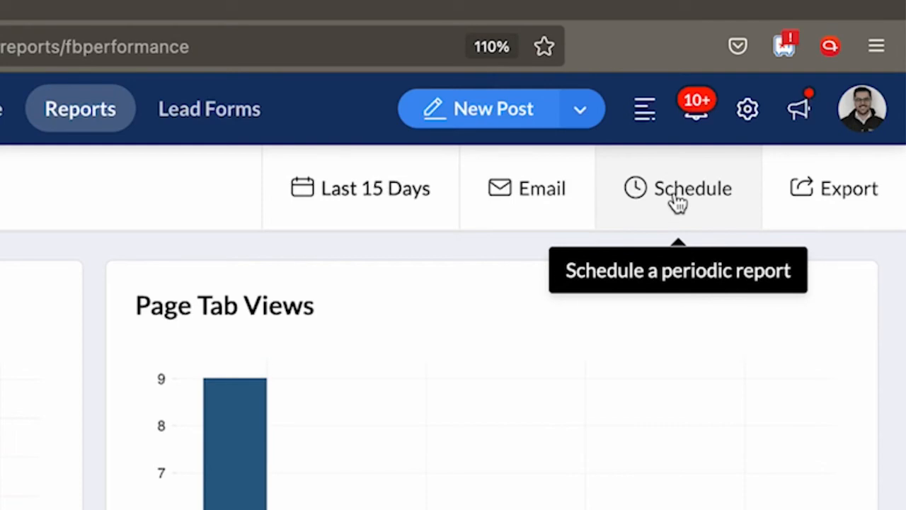
pyautogui.moveTo(847, 190)
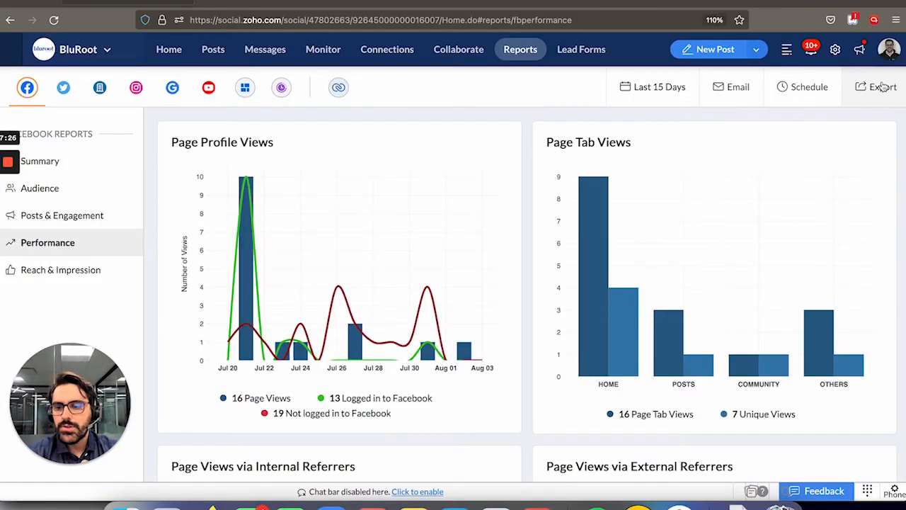
pyautogui.click(580, 48)
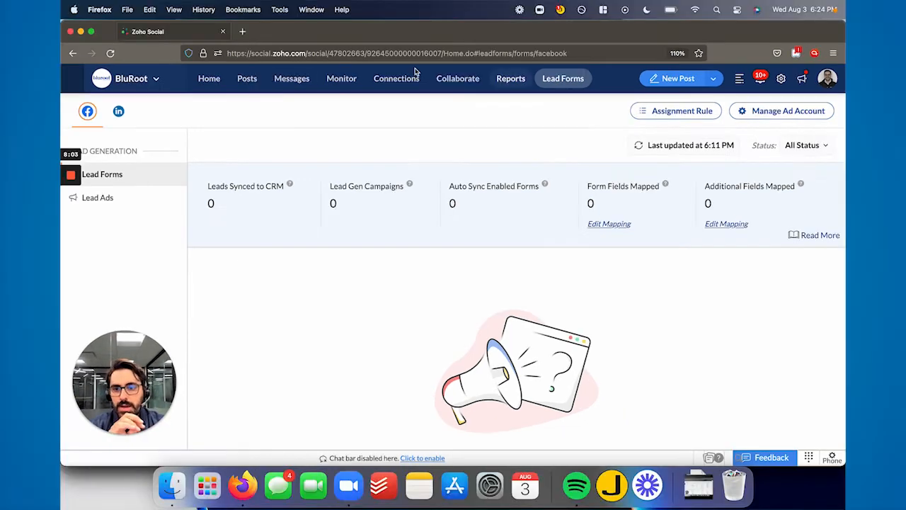
# Return to the Home dashboard's Brand Health overview for the connected channels.
pyautogui.click(209, 80)
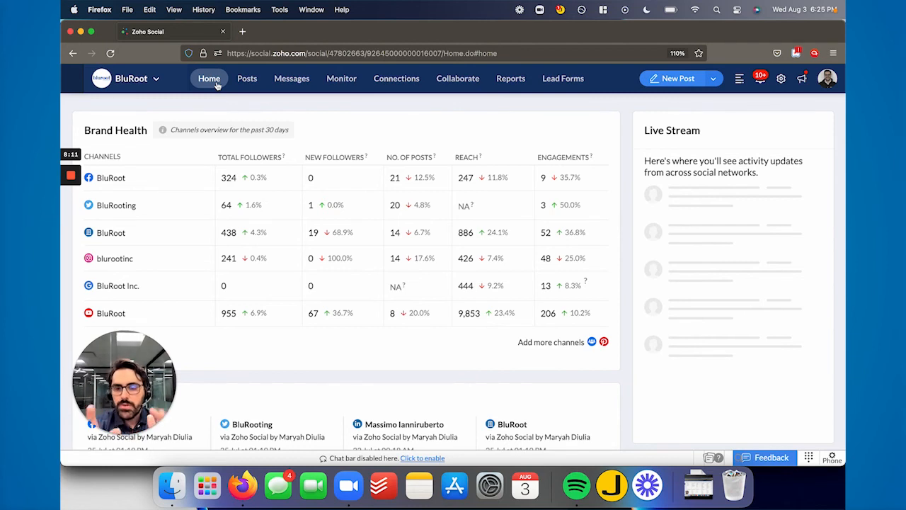
pyautogui.moveTo(317, 86)
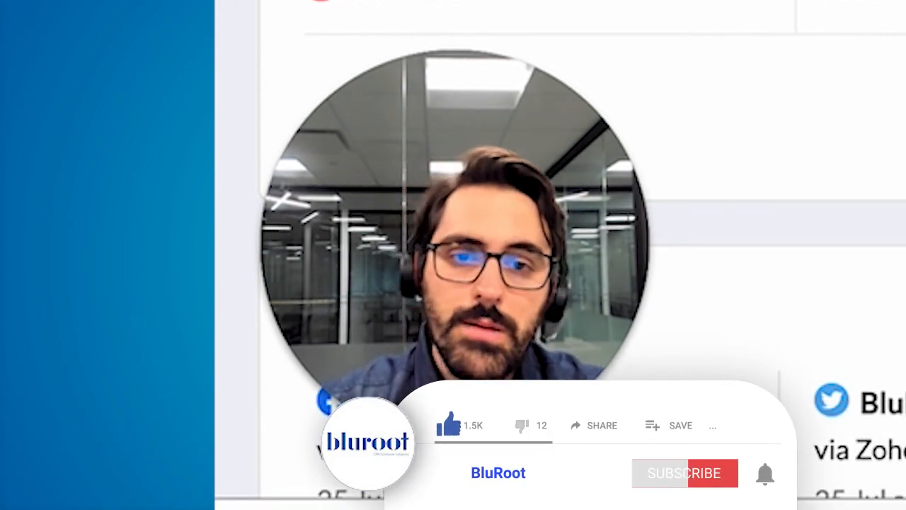
pyautogui.click(683, 473)
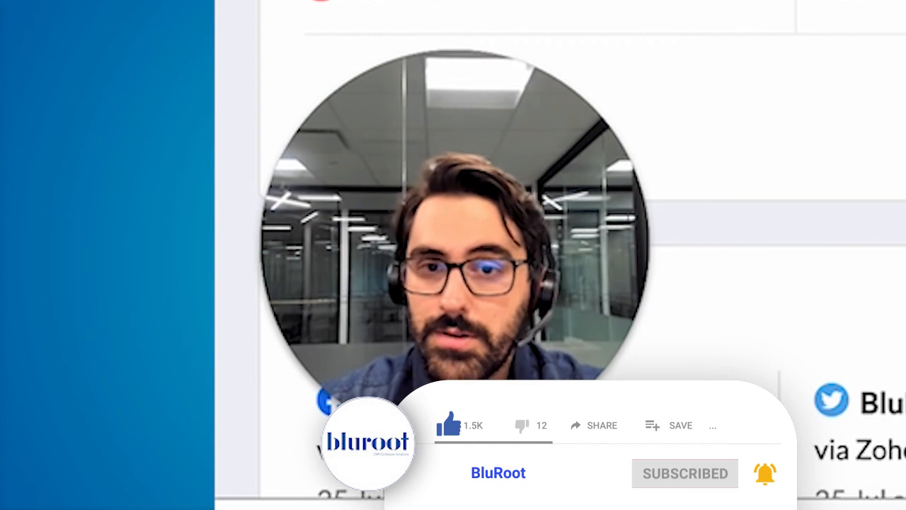